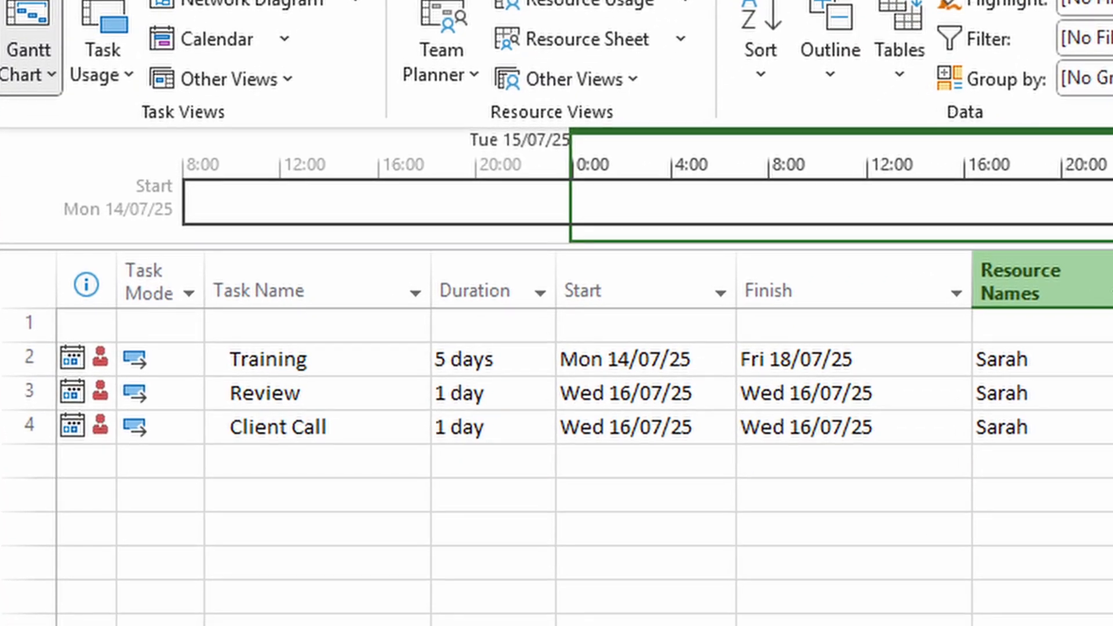
Switch to the Resource Usage view showing Sarah's 24 hours of work on Wednesday
scroll("down", 3)
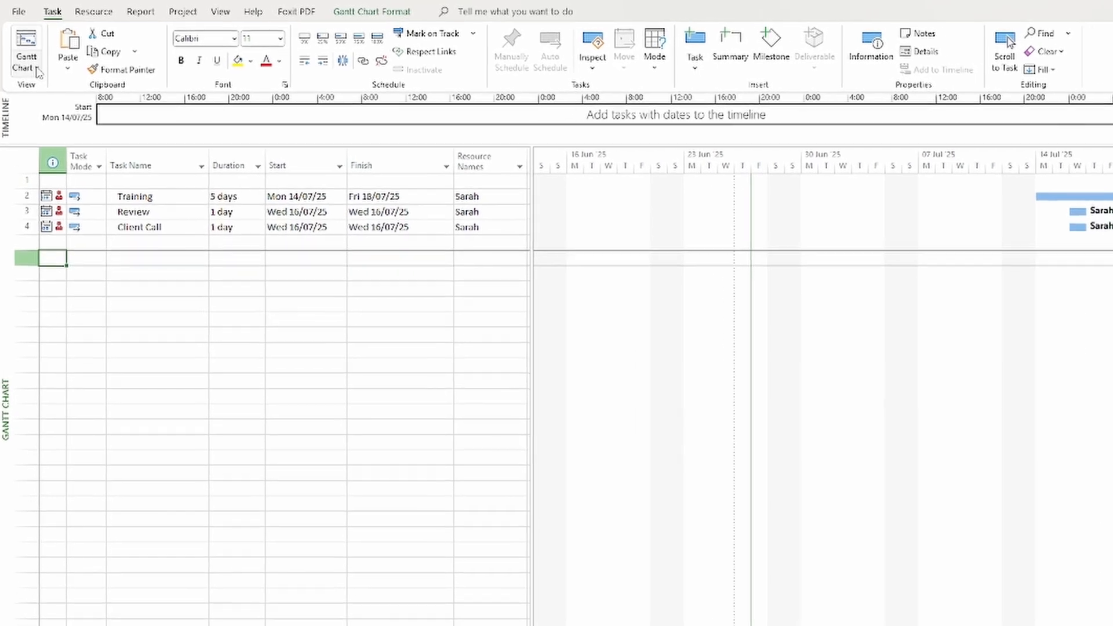
left_click(23, 54)
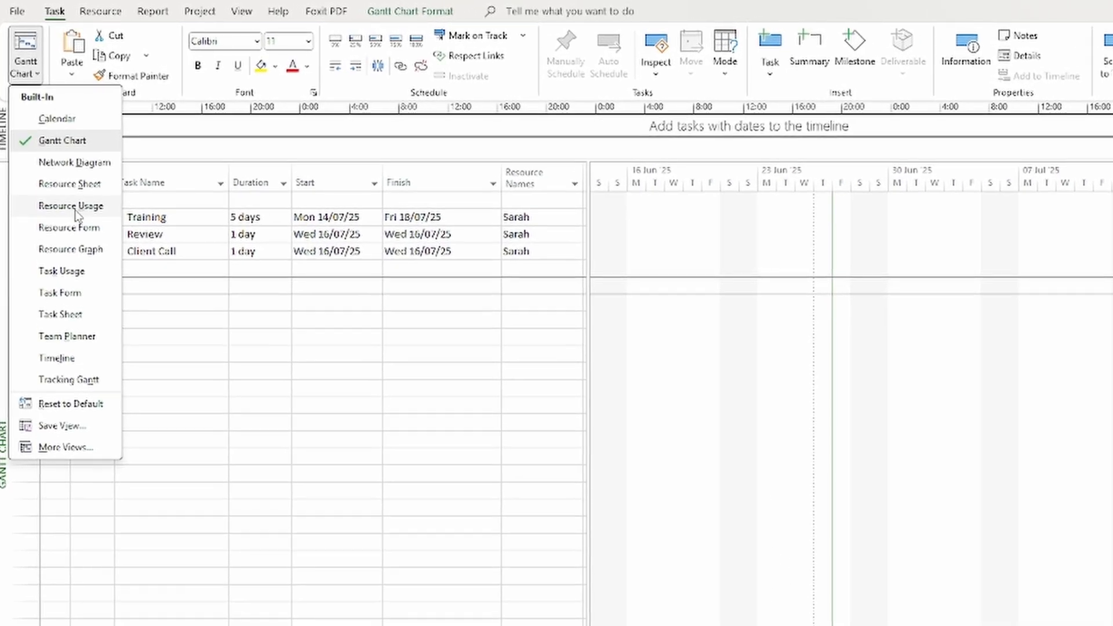
left_click(69, 206)
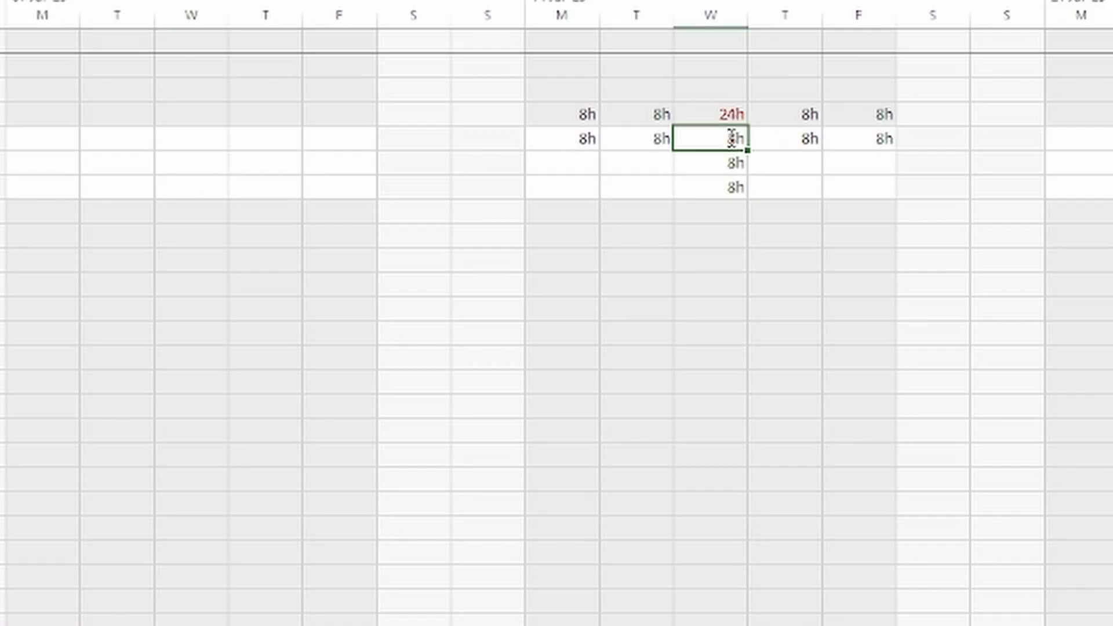
Set Sarah's Wednesday work to 4h on Training and 2h on Review
type("4h")
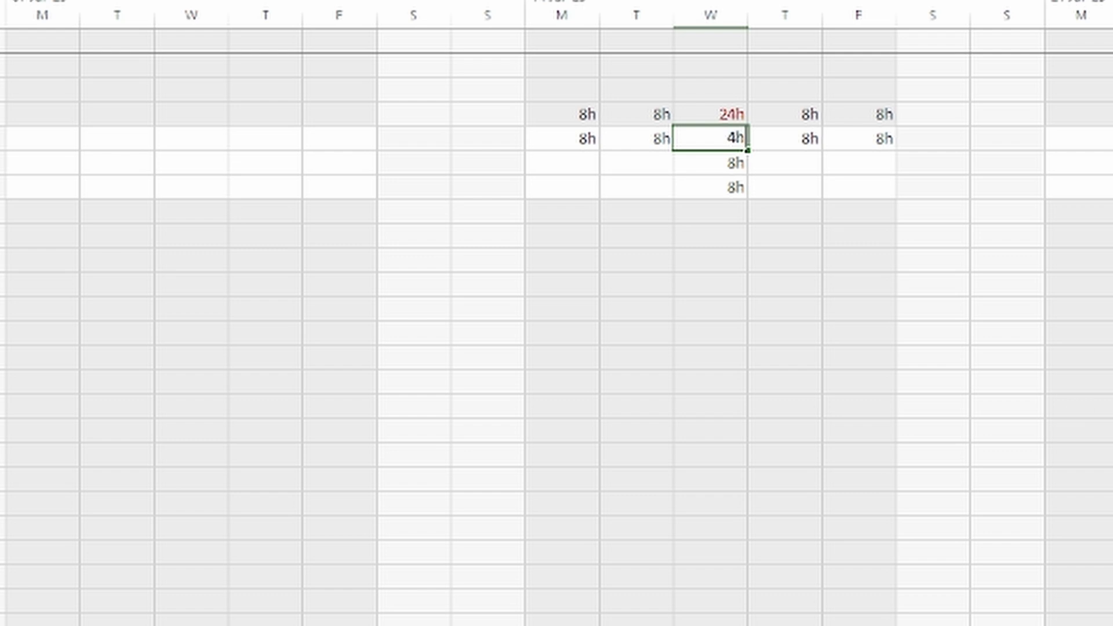
left_click(712, 163)
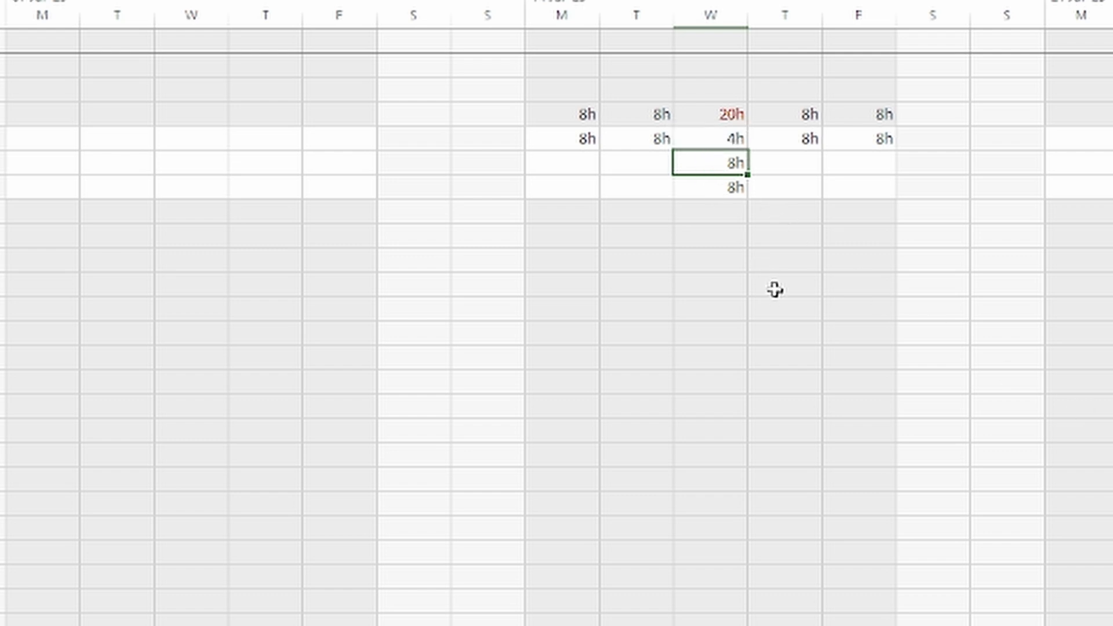
type("2h")
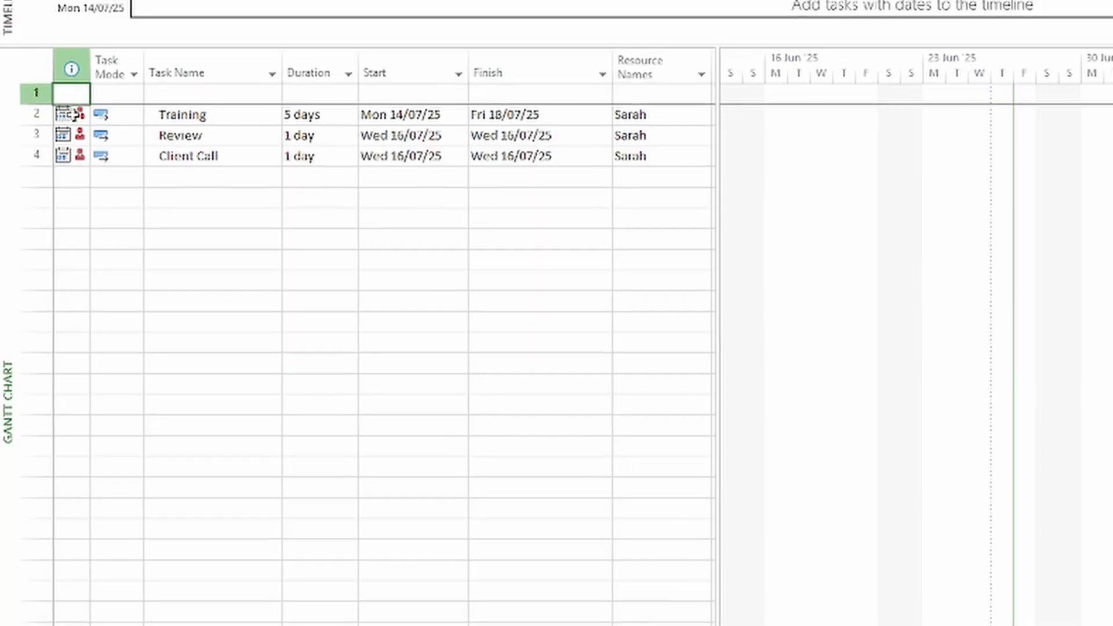
Make Training manually scheduled and reduce Sarah's units on it to 40%
left_click(107, 115)
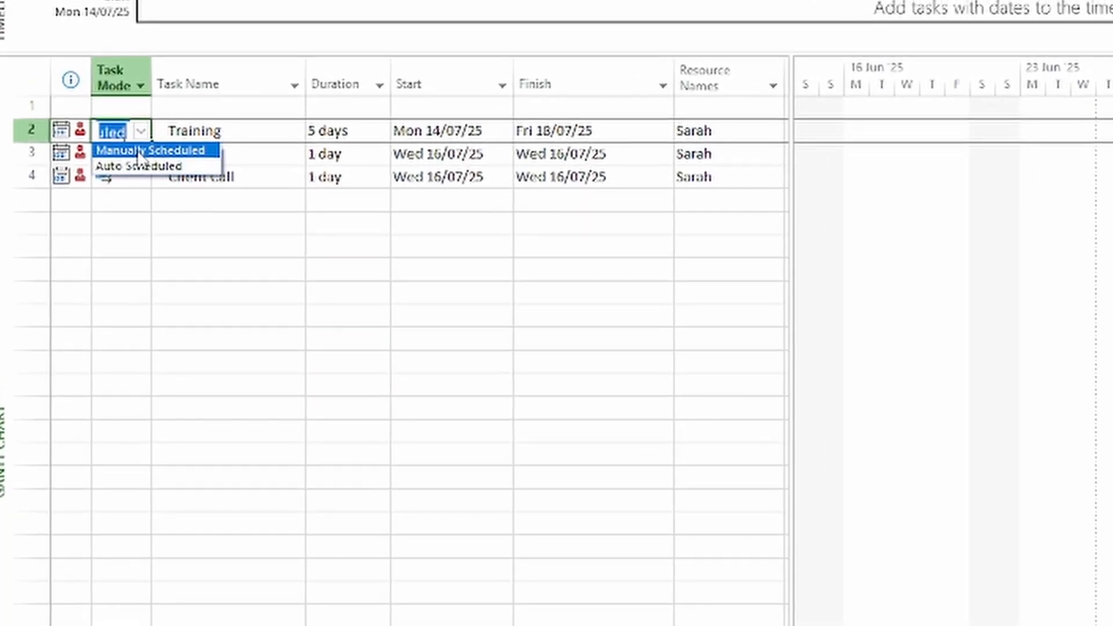
left_click(148, 150)
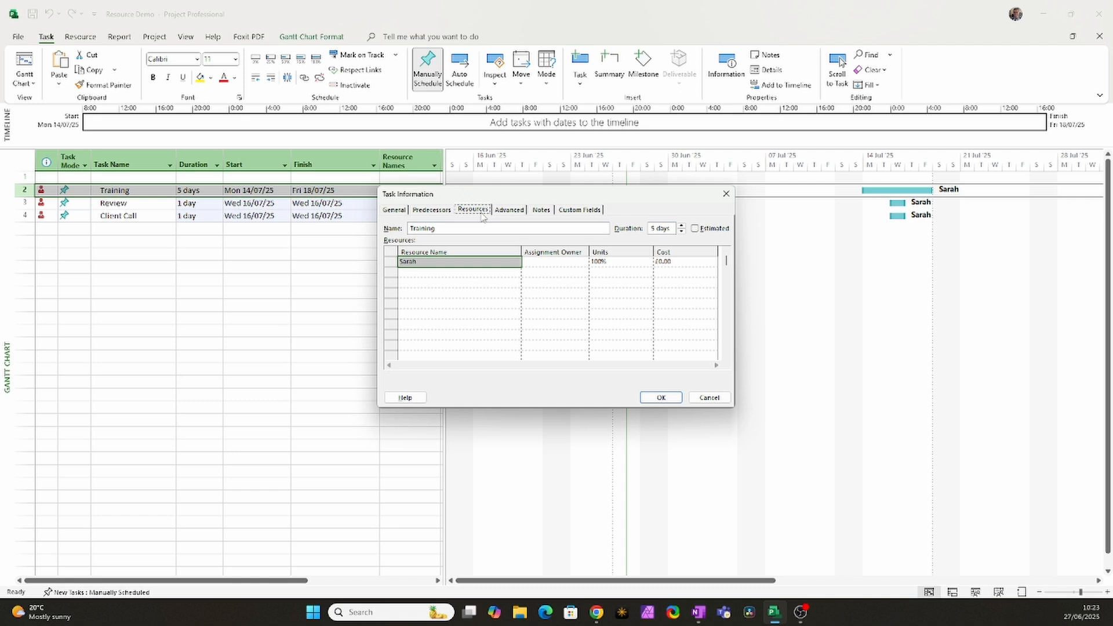
mouse_move(631, 262)
type("60")
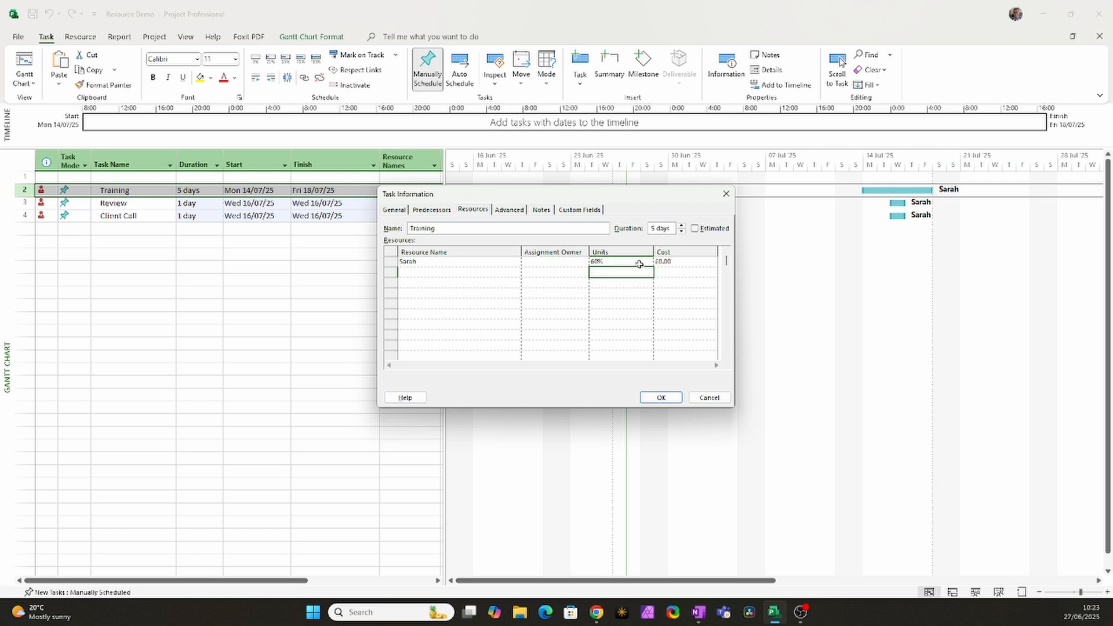
left_click(660, 396)
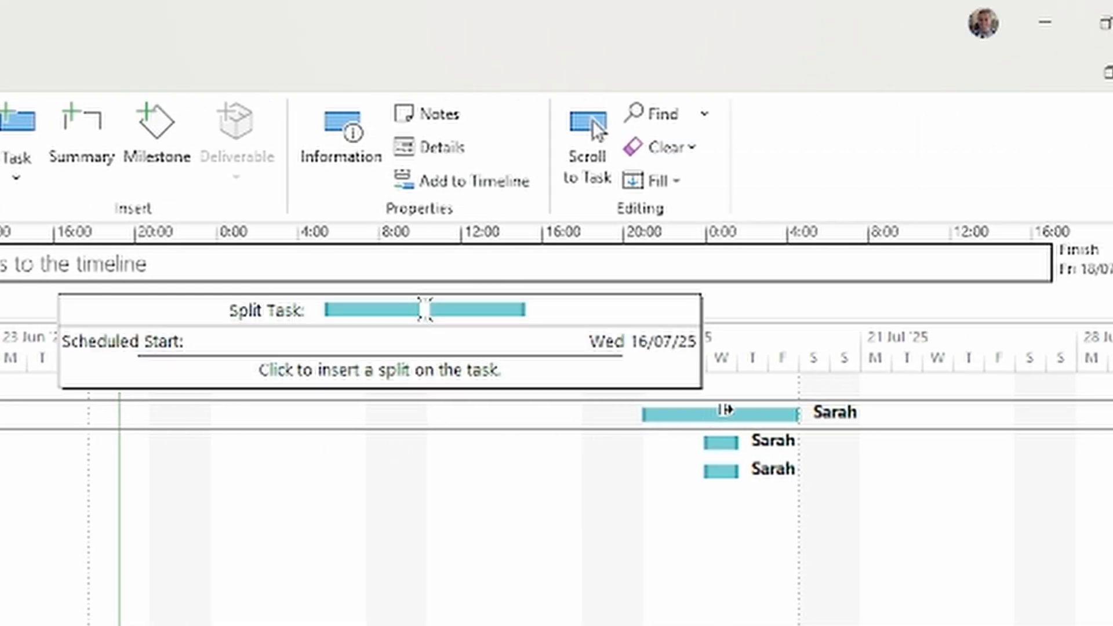
Insert a split in the Training bar at Wednesday 16/07
left_click(724, 413)
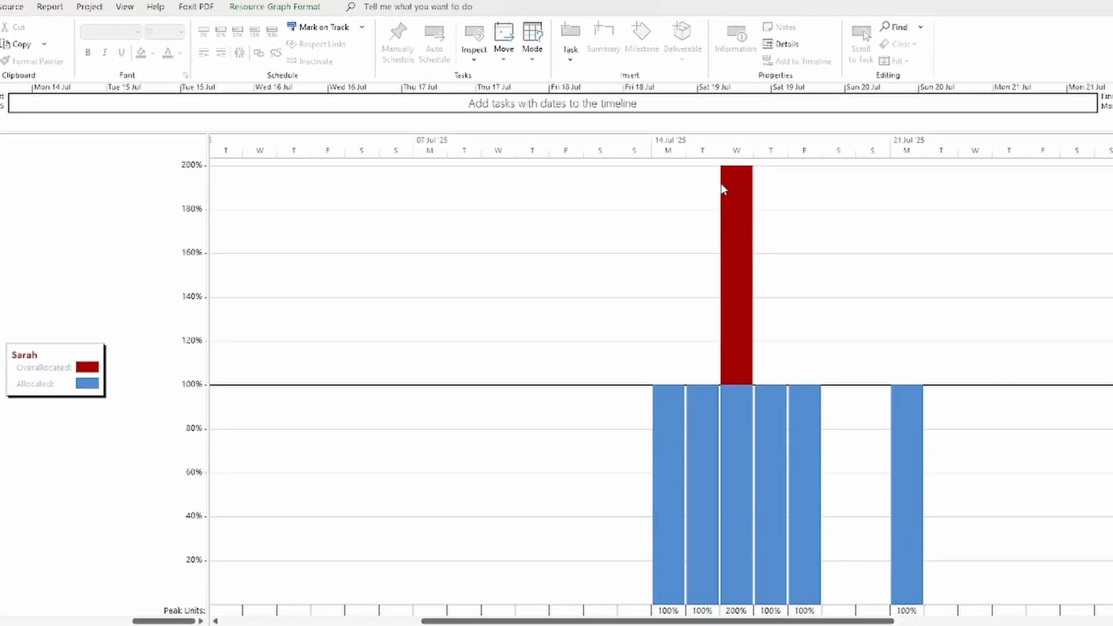
mouse_move(278, 335)
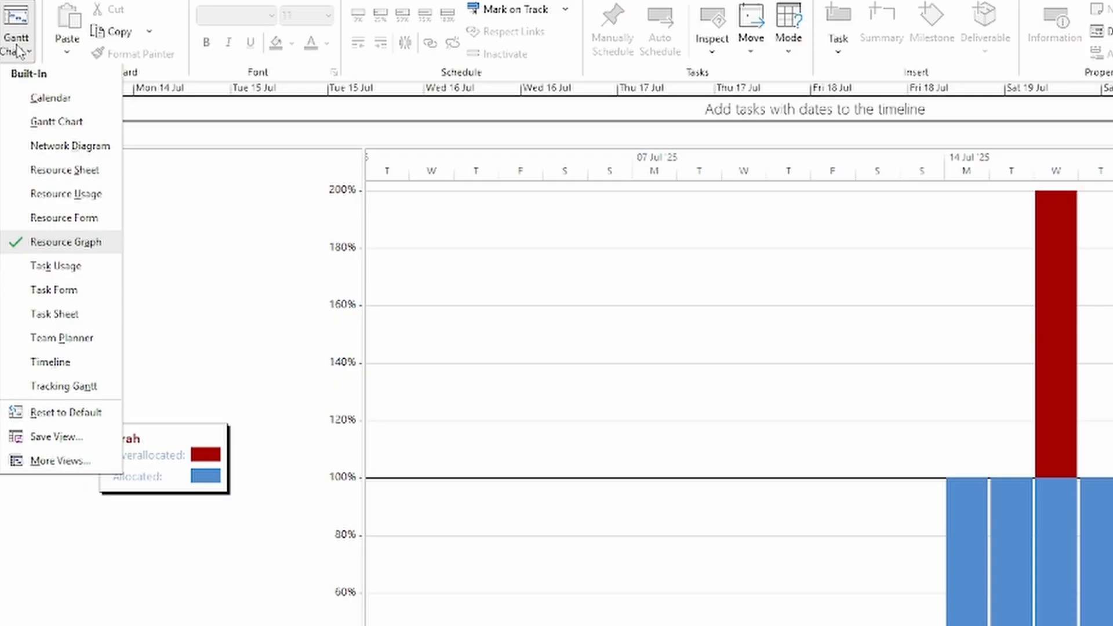
mouse_move(70, 350)
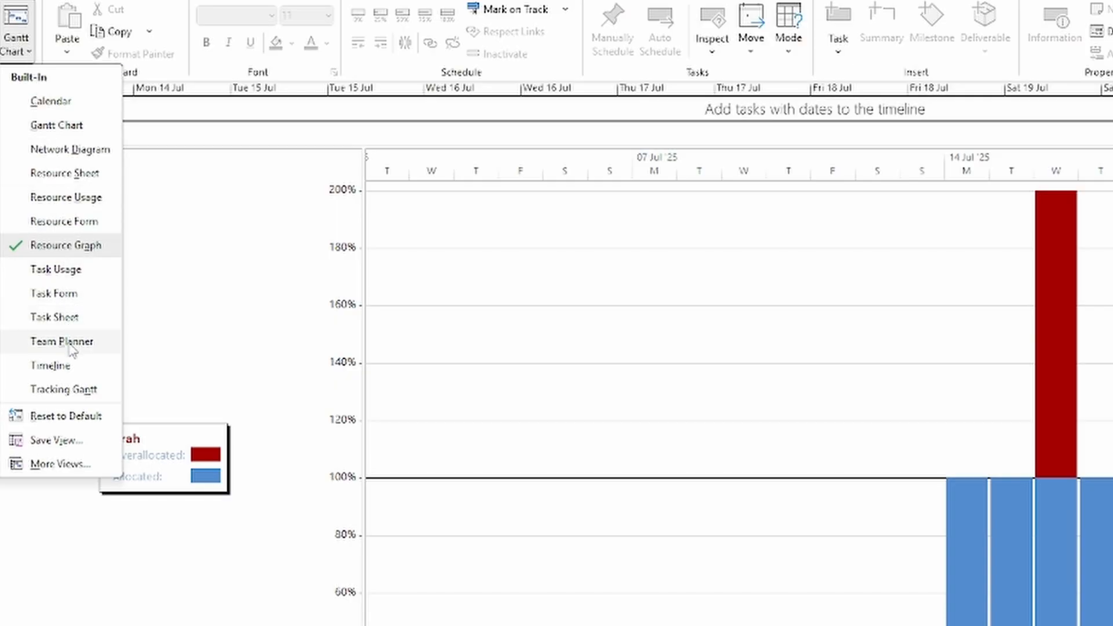
Switch to the Team Planner showing Sarah's split Training around Wednesday's tasks
left_click(59, 340)
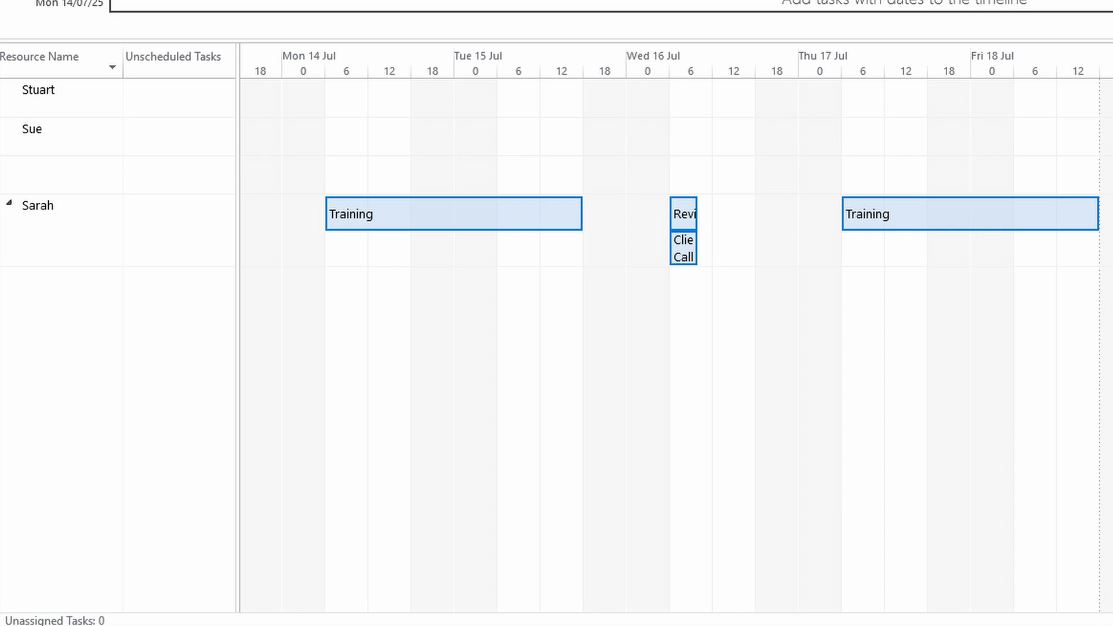